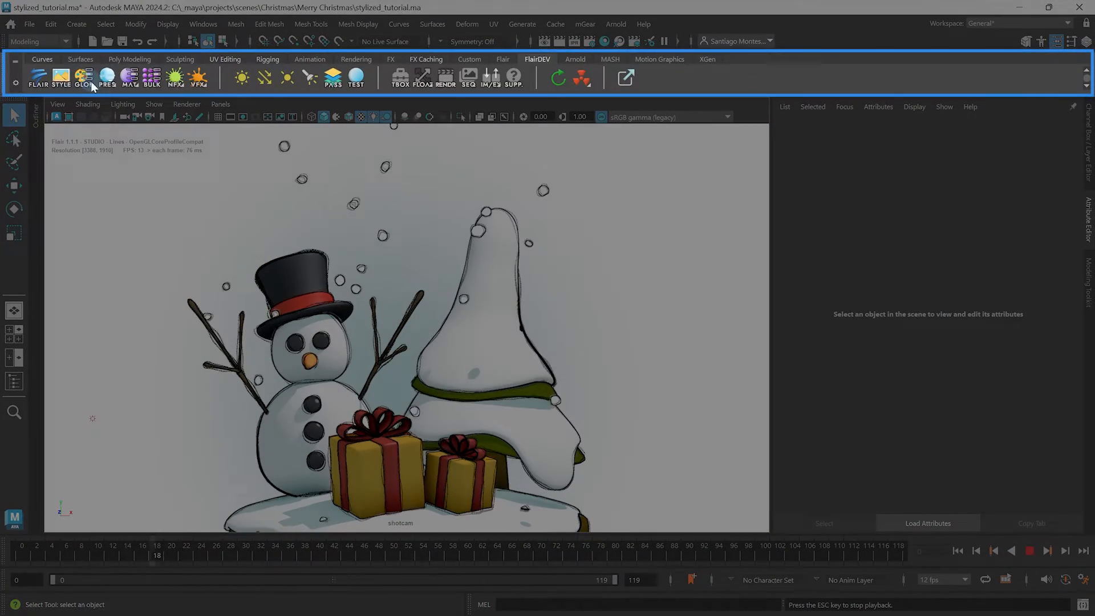
Load flairGlobals in the Attribute Editor from the GLOB shelf icon.
click(83, 77)
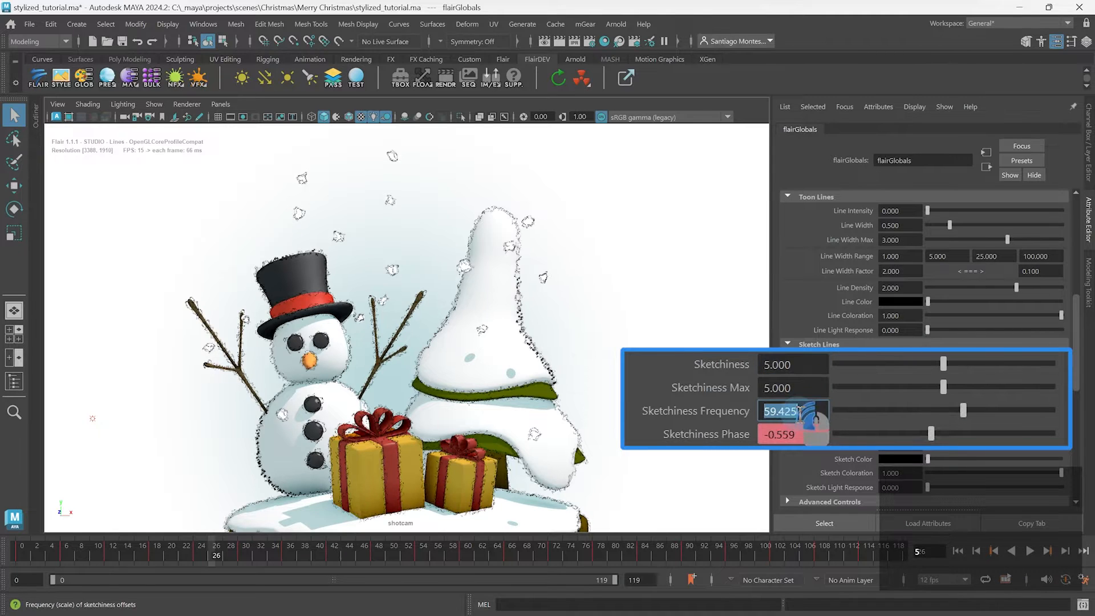
Set global Sketchiness Frequency to 5 and adjust the Sketchiness Phase slider.
text(5.000)
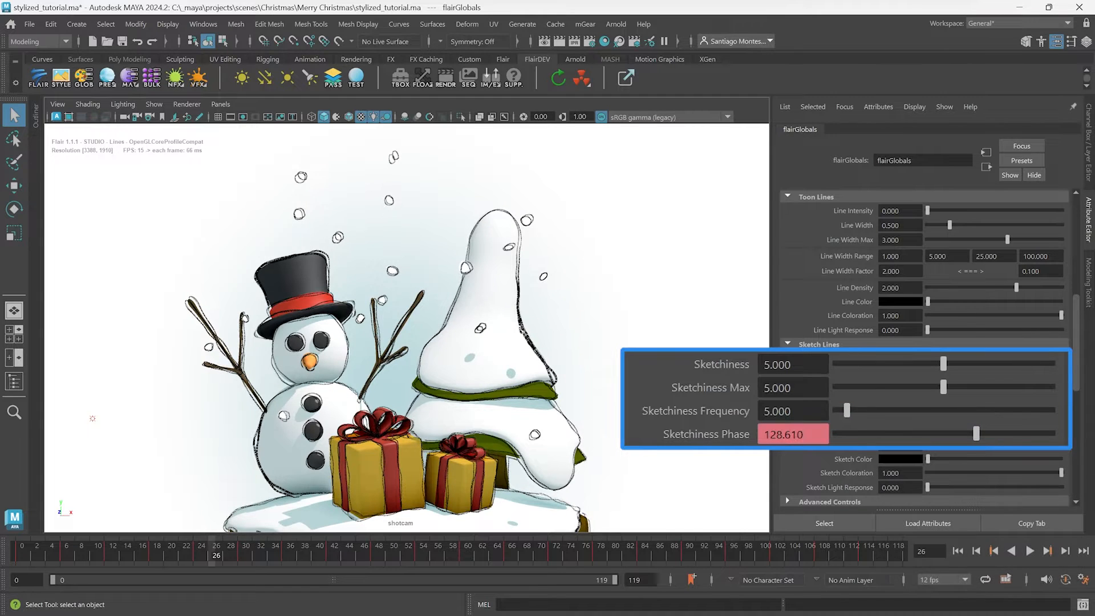
click(1029, 551)
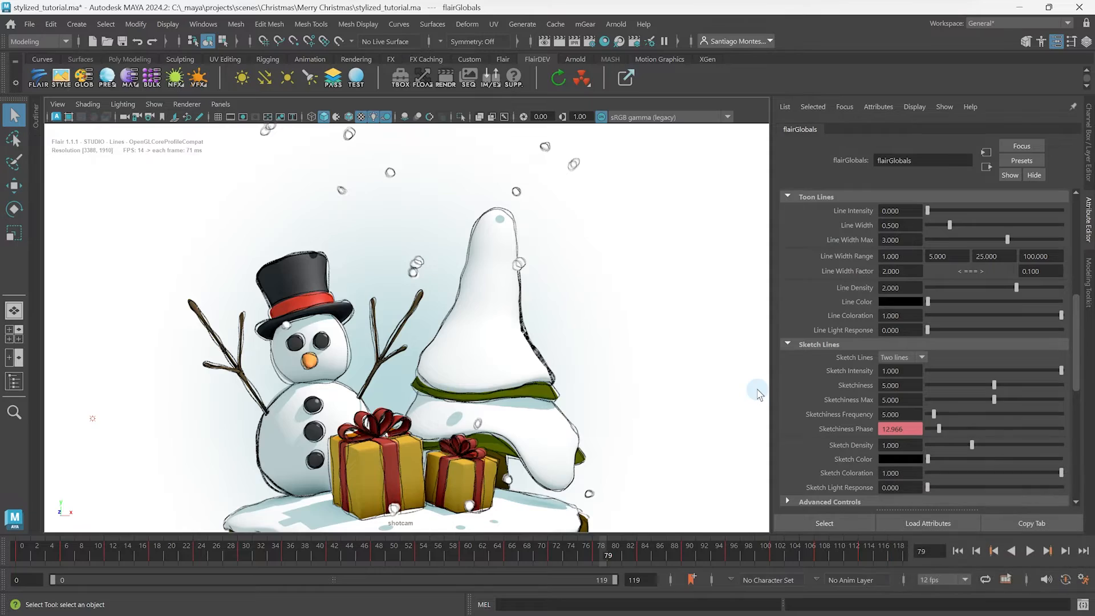
Select the snow-covered tree and load its SapinEpine_Material1 shader via MAT.
click(489, 315)
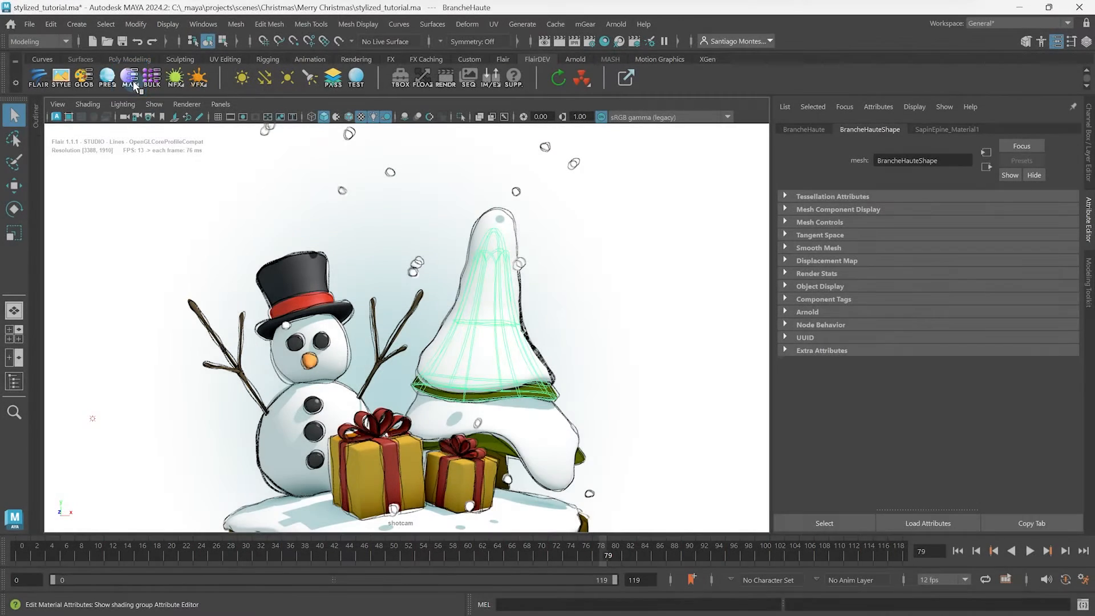
click(947, 129)
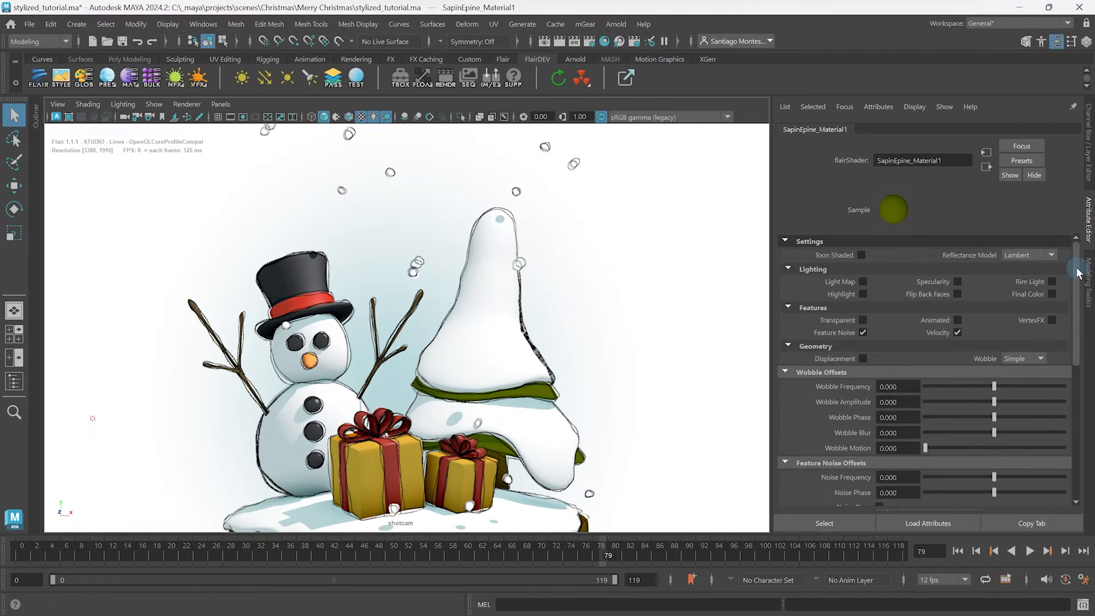
scroll(down, 3)
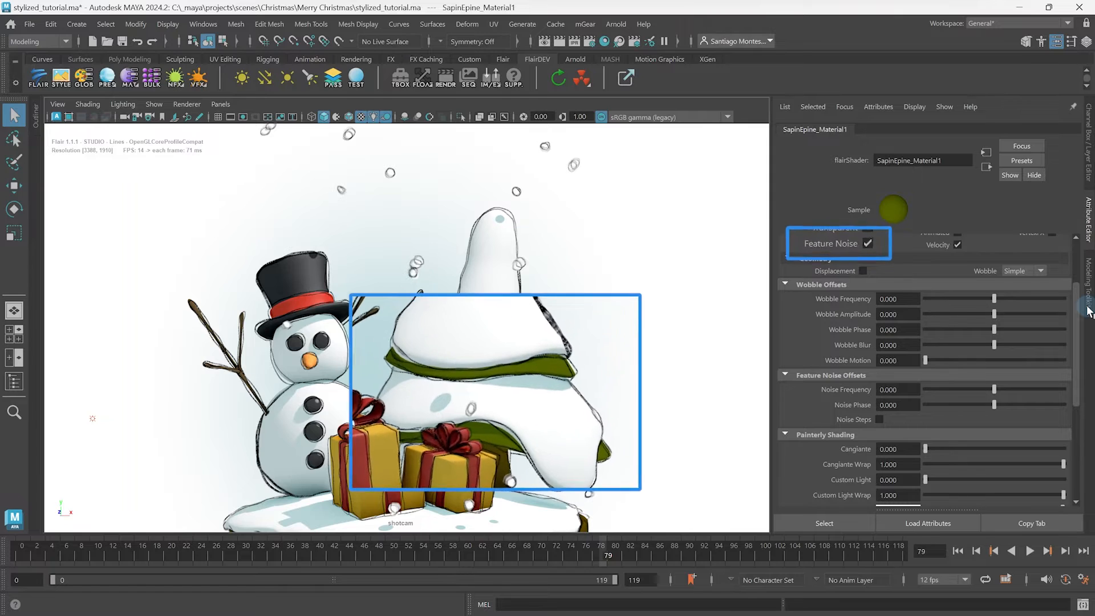
Toggle Feature Noise off and back on for the tree material, leaving it enabled.
click(871, 241)
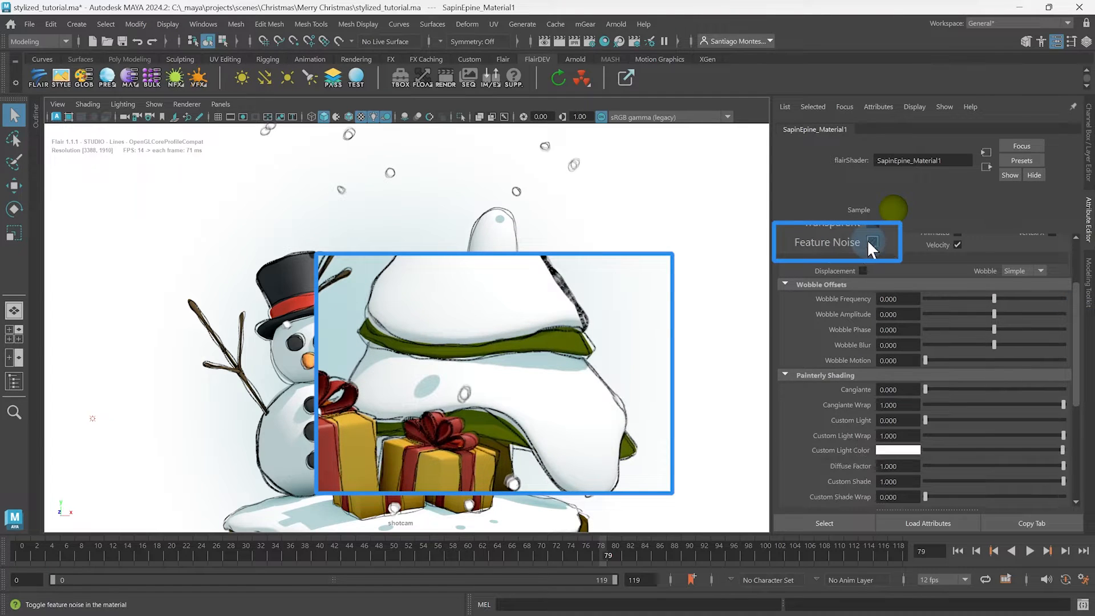
click(871, 242)
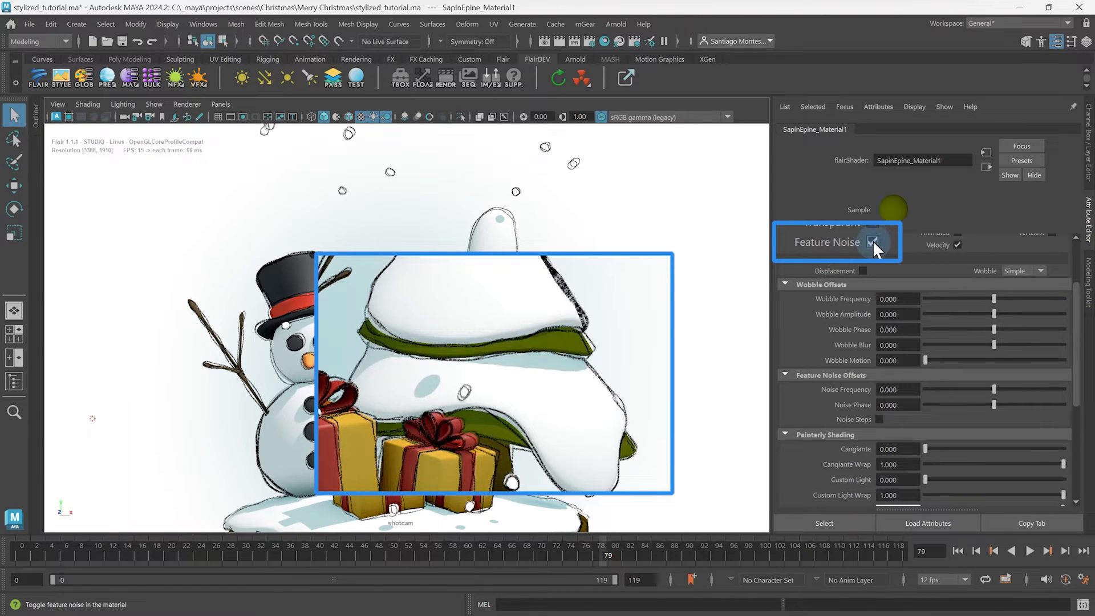
click(871, 242)
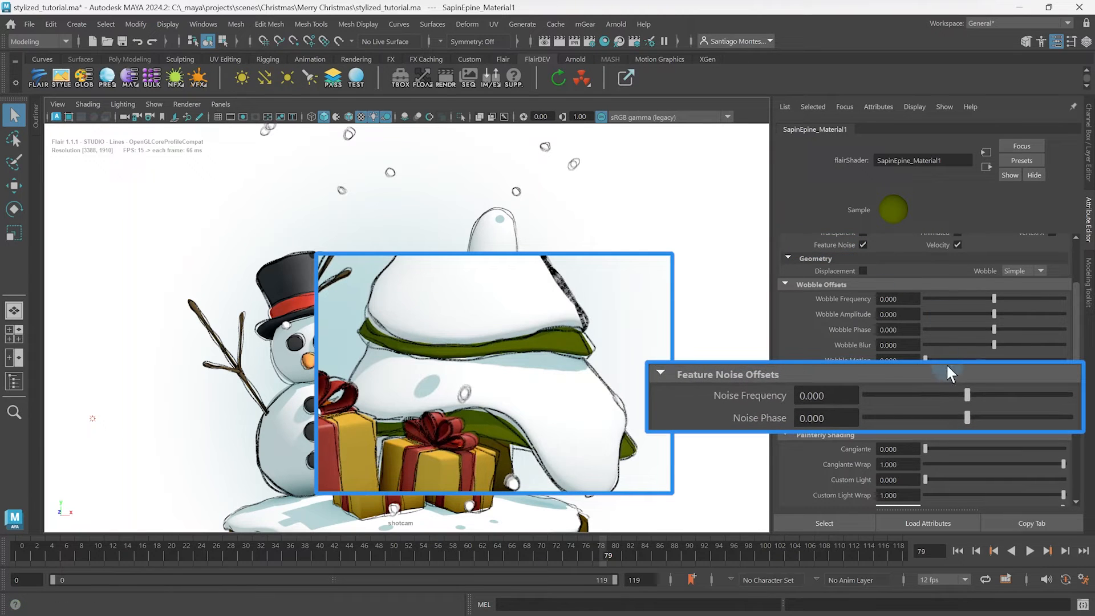